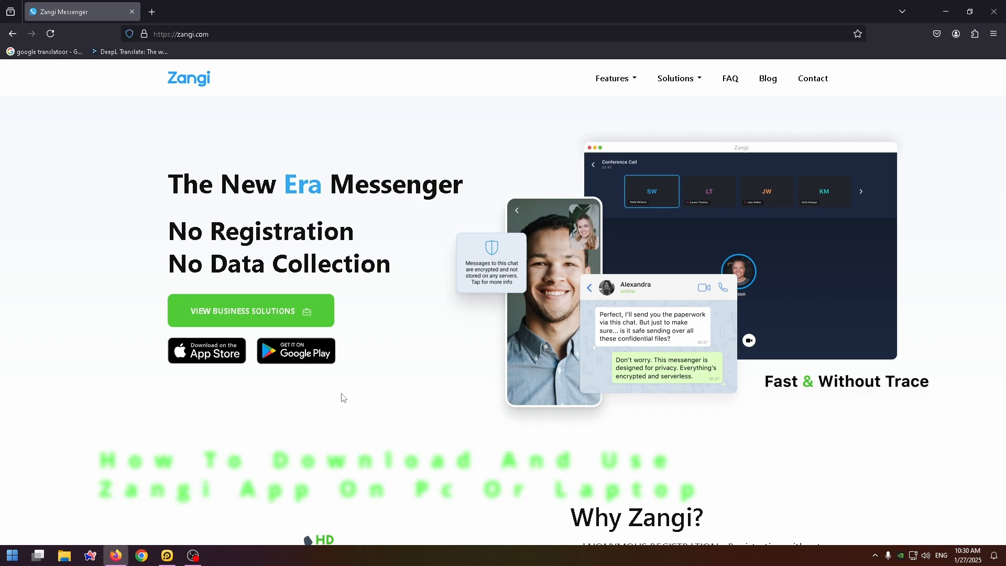
mouse_move(308, 467)
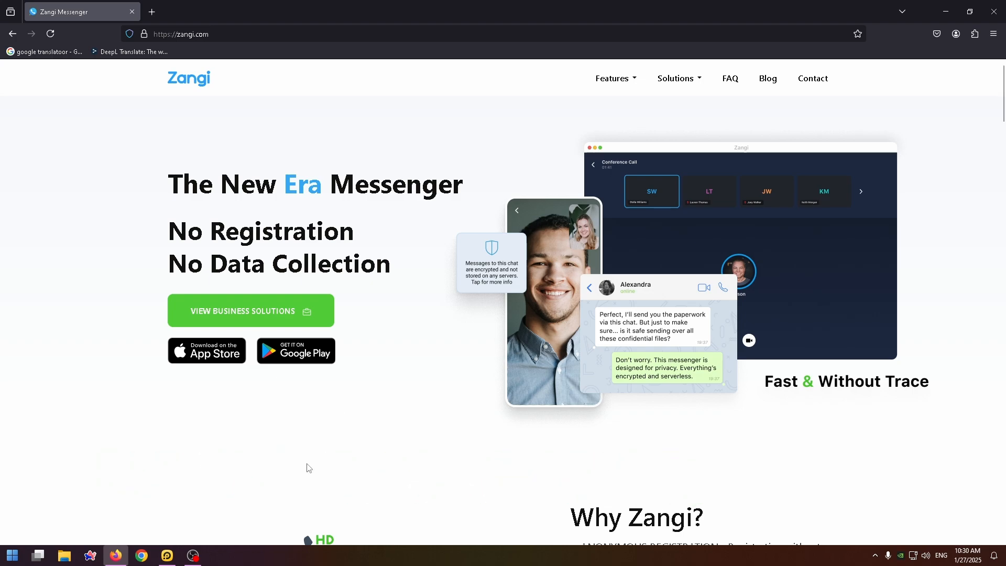
mouse_move(427, 247)
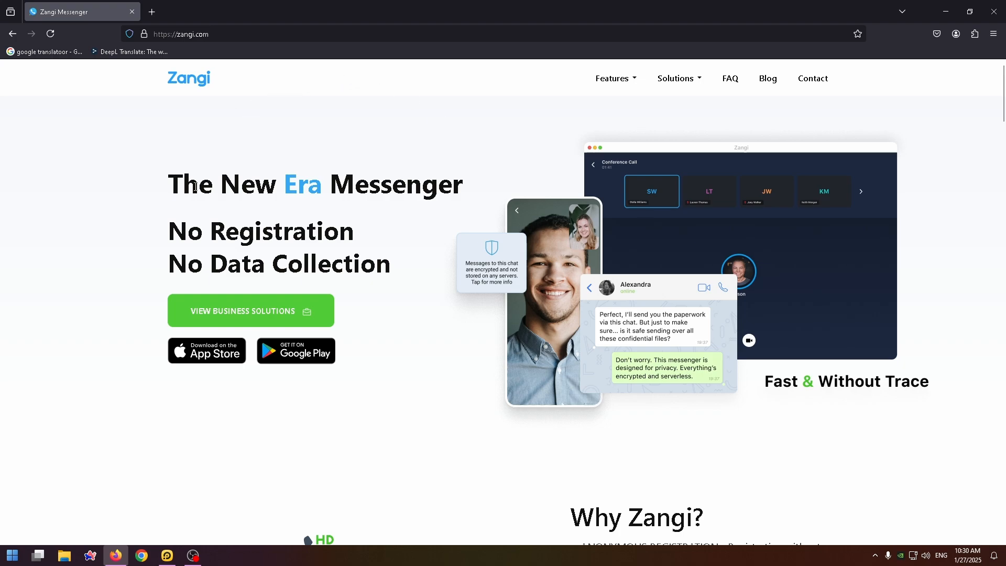
mouse_move(278, 242)
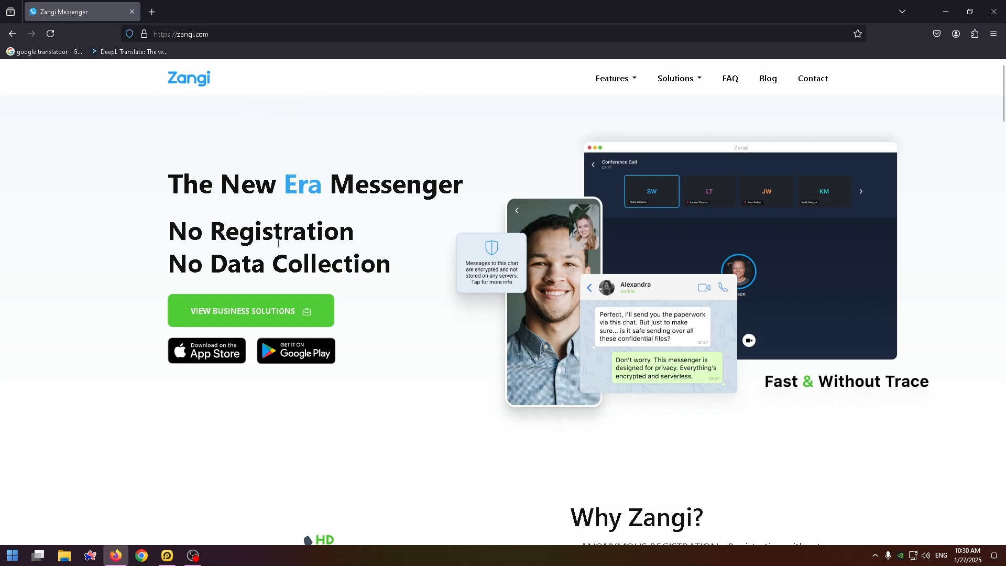
Launch the LDPlayer emulator from the taskbar and look inside its System Apps folder.
scroll("down", 3)
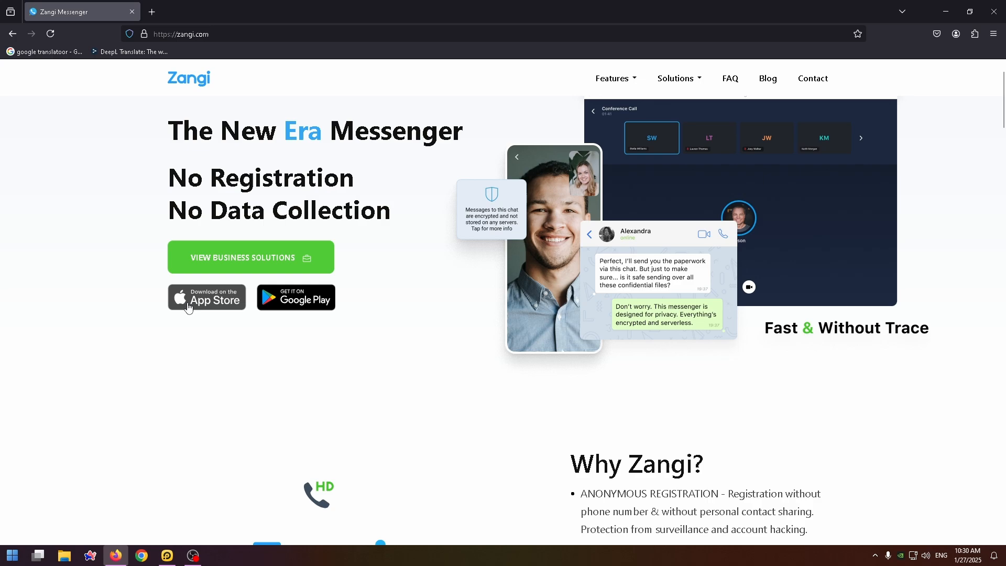
mouse_move(242, 314)
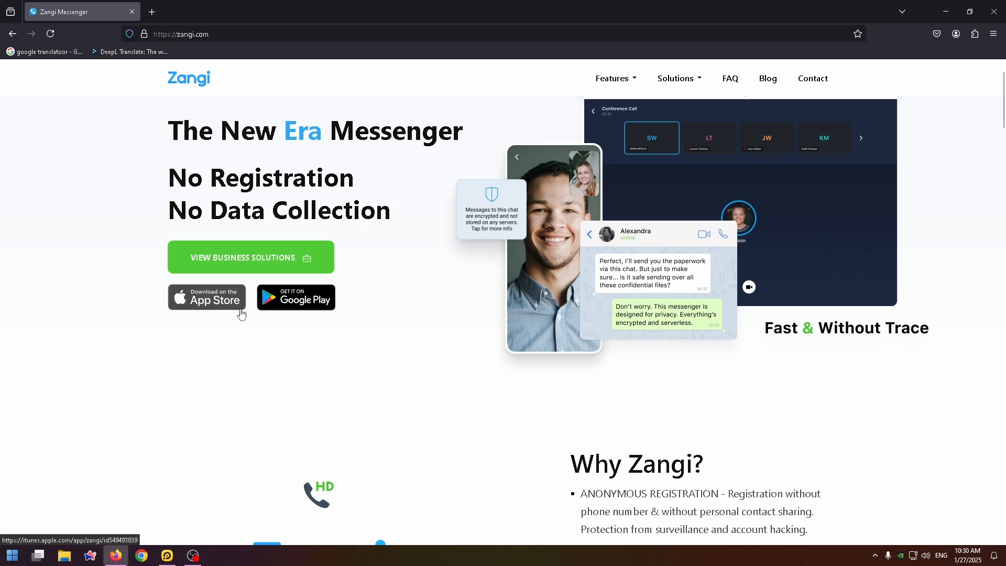
mouse_move(297, 287)
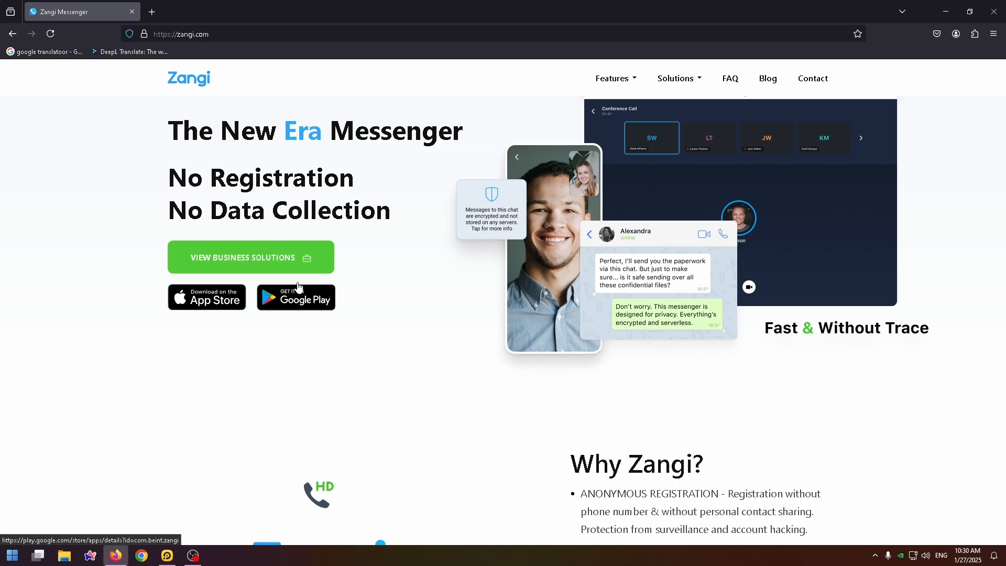
mouse_move(296, 297)
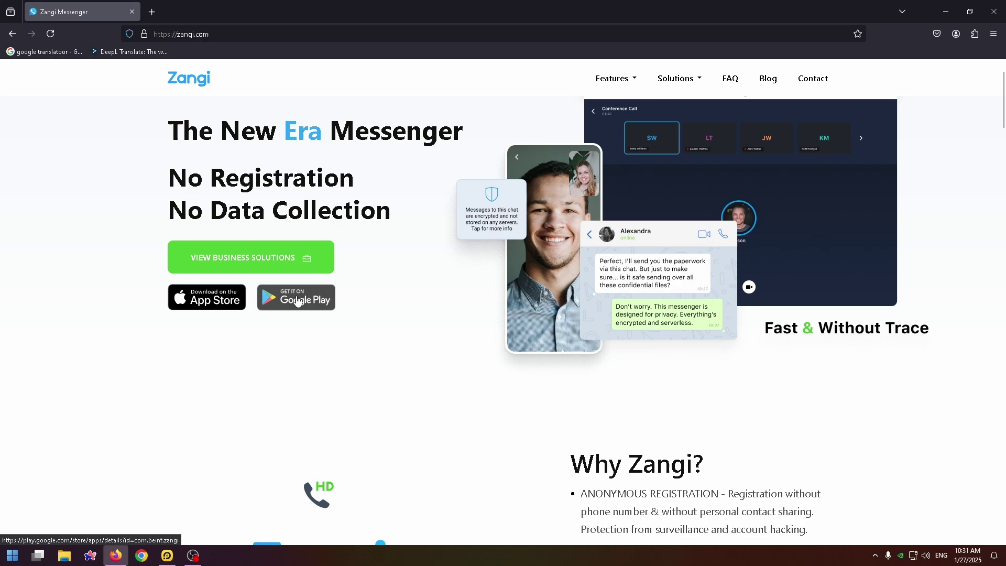
mouse_move(177, 532)
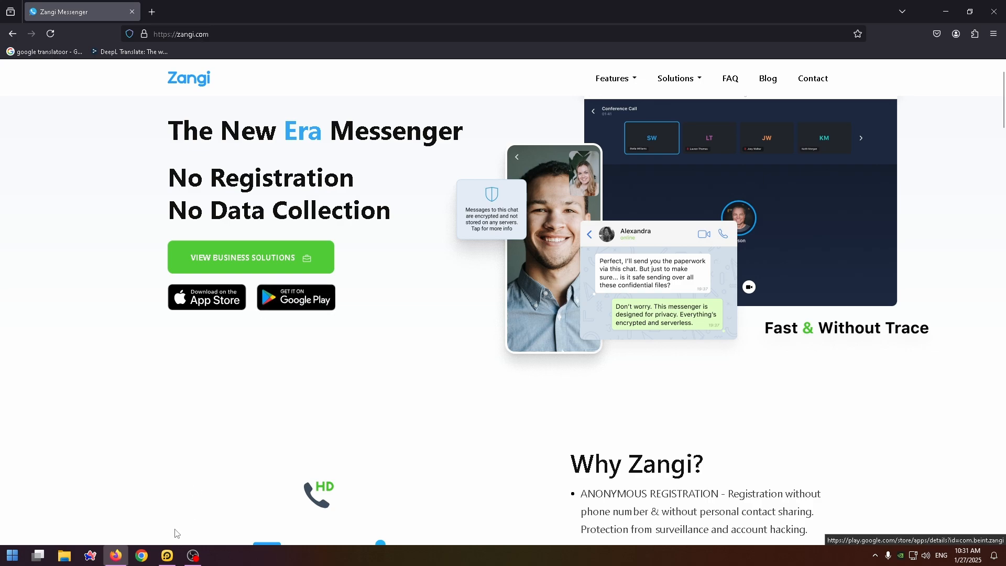
left_click(165, 560)
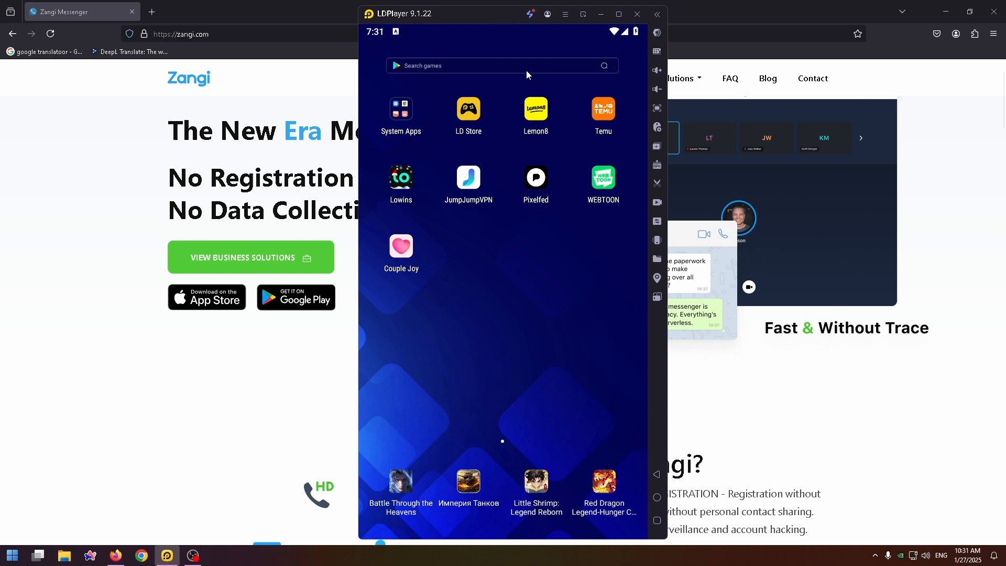
left_click(400, 108)
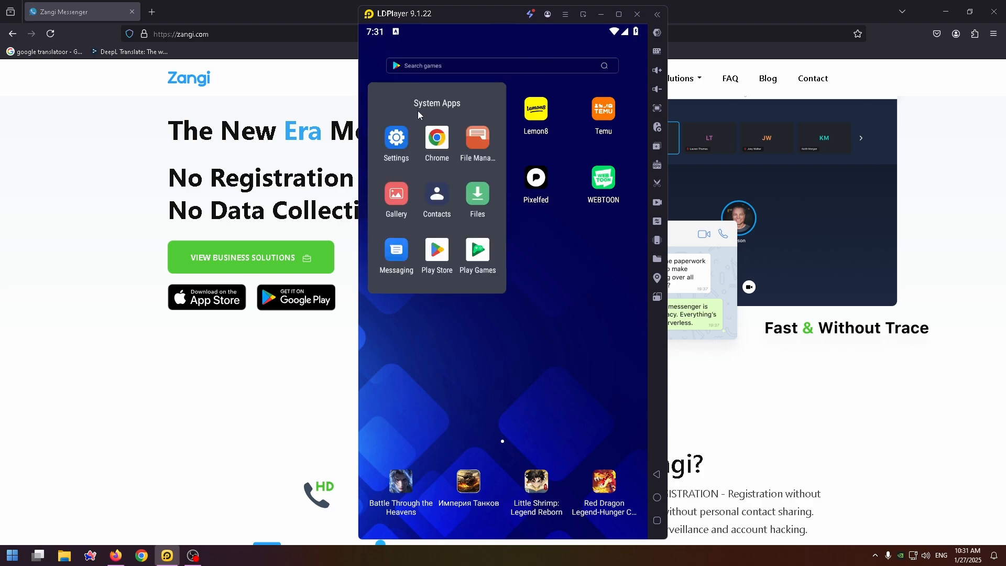
mouse_move(491, 161)
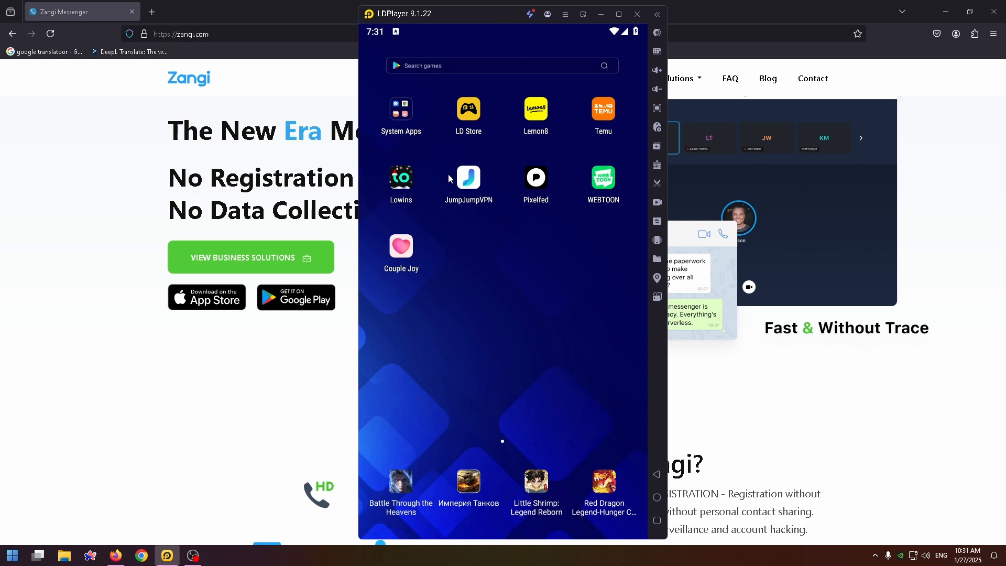
mouse_move(445, 188)
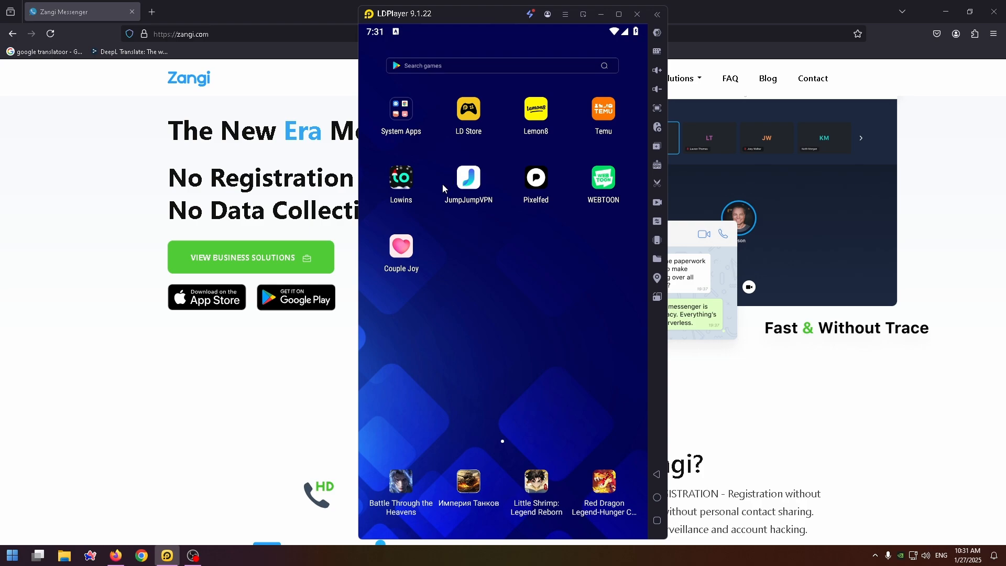
mouse_move(459, 151)
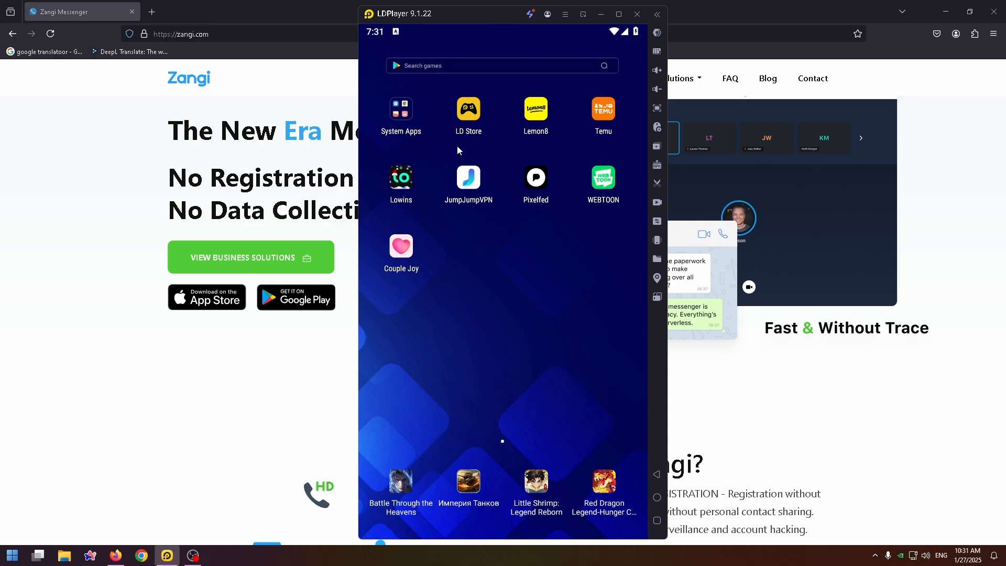
mouse_move(520, 43)
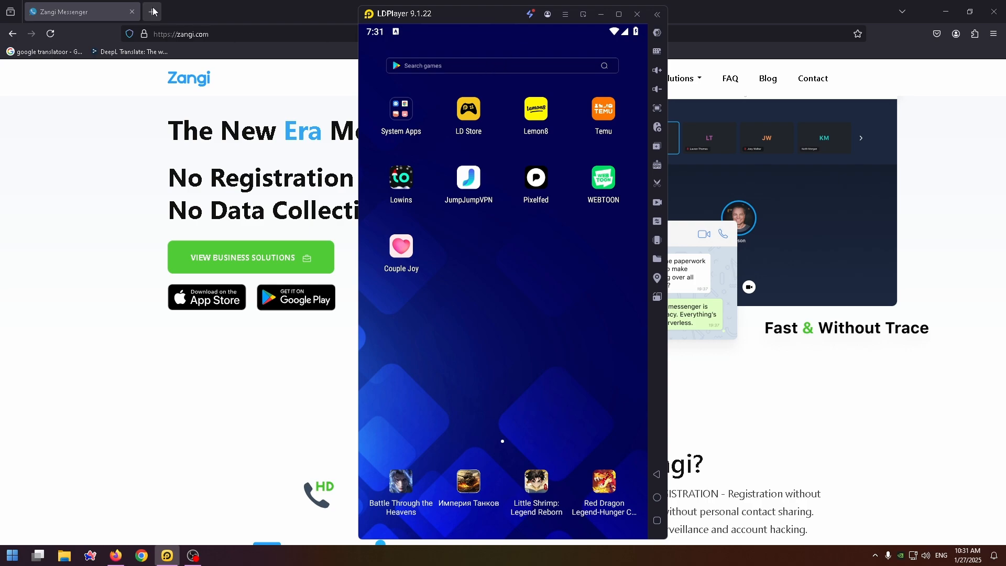
In a new tab, search Google for 'ldplayer.net/' and open the official LDPlayer result.
left_click(152, 11)
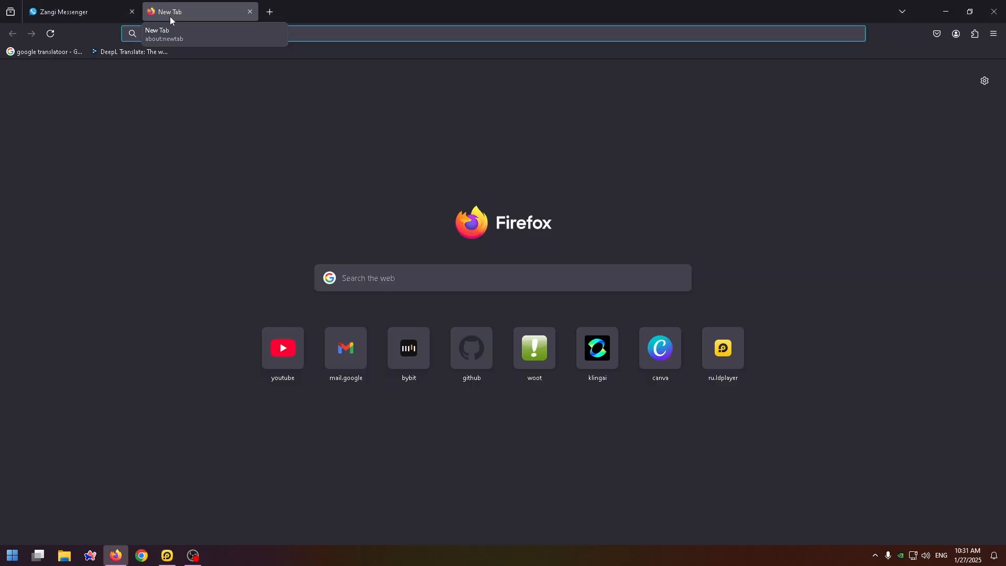
left_click(449, 33)
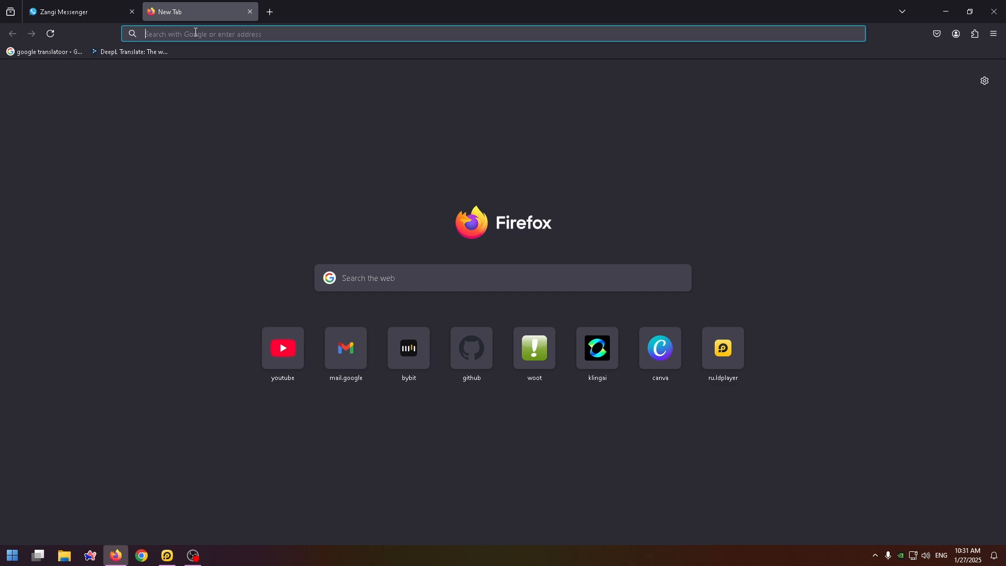
type("ldplayer.net/")
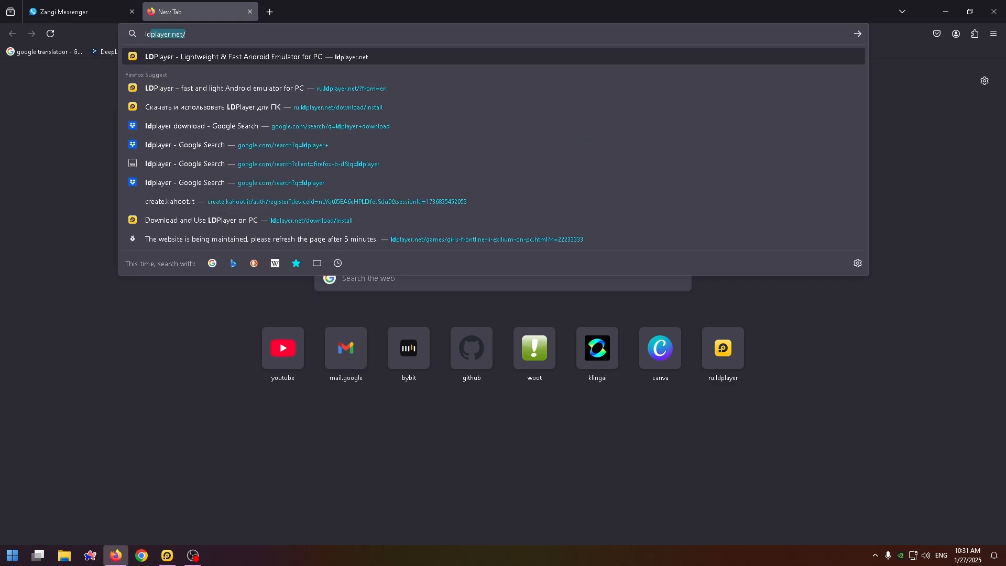
left_click(218, 145)
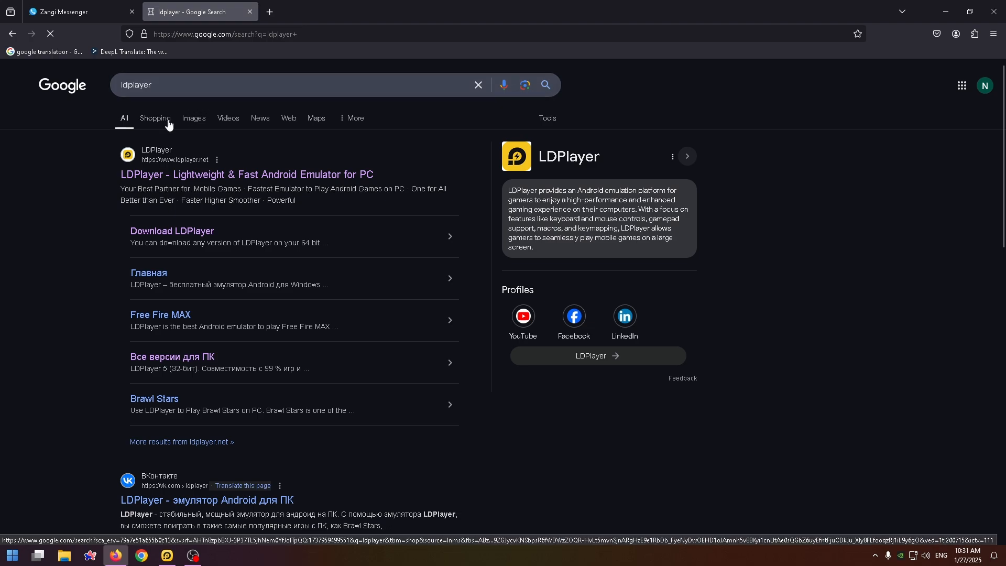
left_click(246, 175)
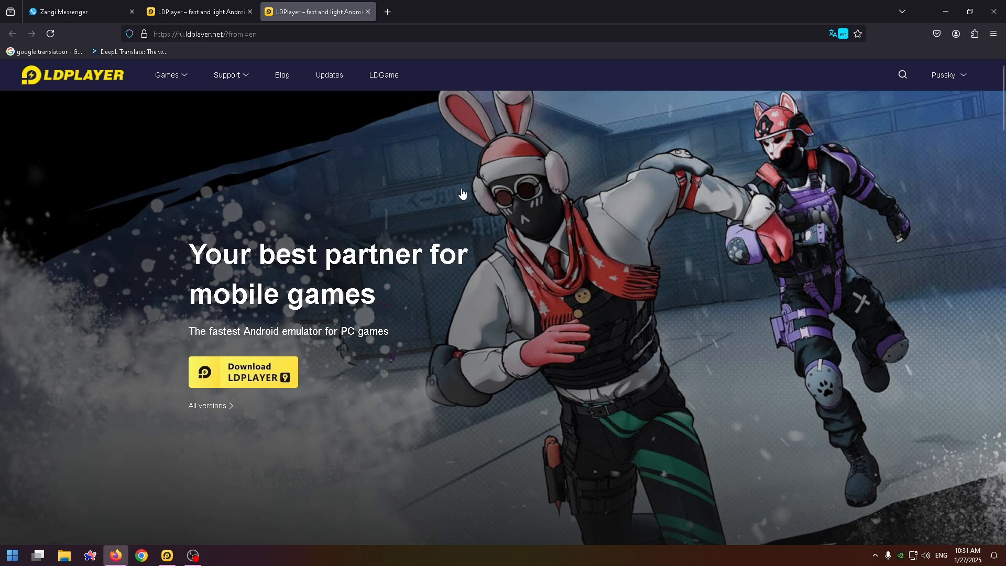
mouse_move(243, 372)
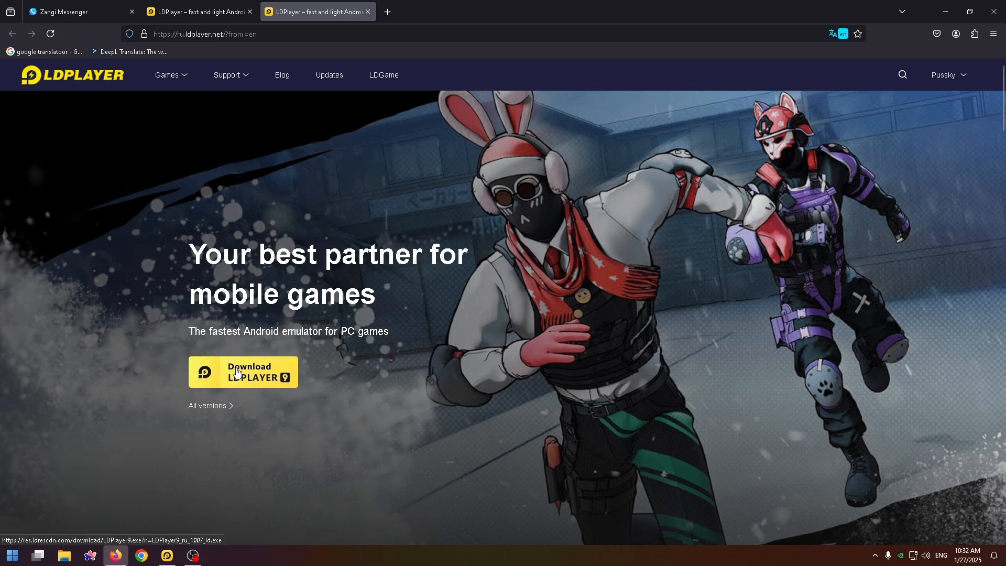
Confirm the LDPlayer 9 Windows installer .exe has finished downloading.
left_click(242, 372)
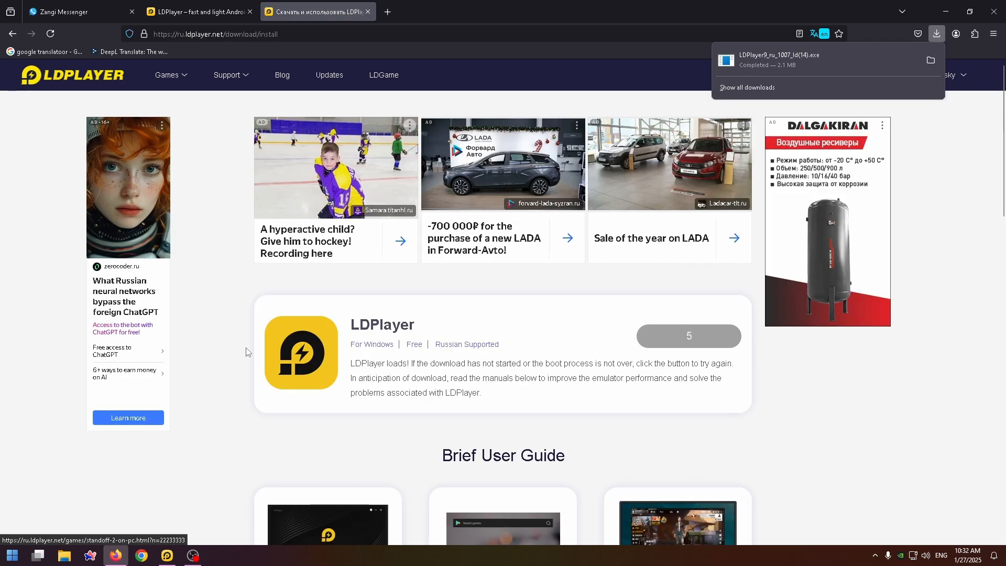
mouse_move(767, 59)
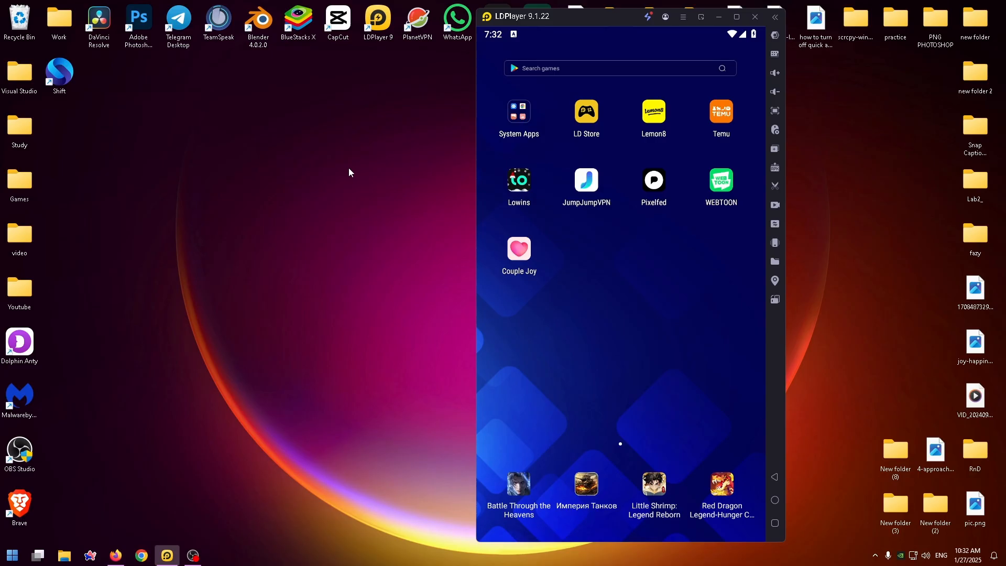
mouse_move(378, 22)
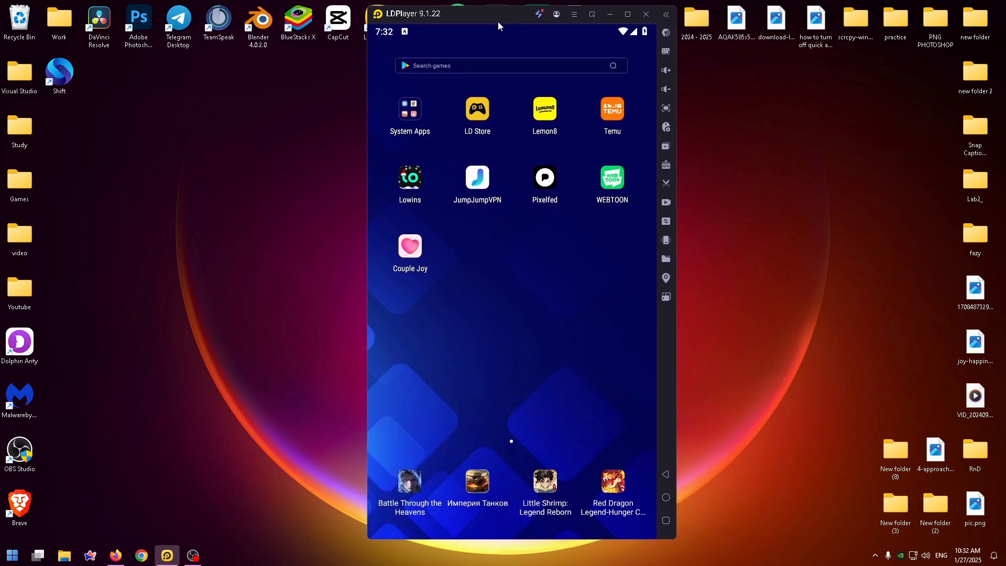
mouse_move(422, 330)
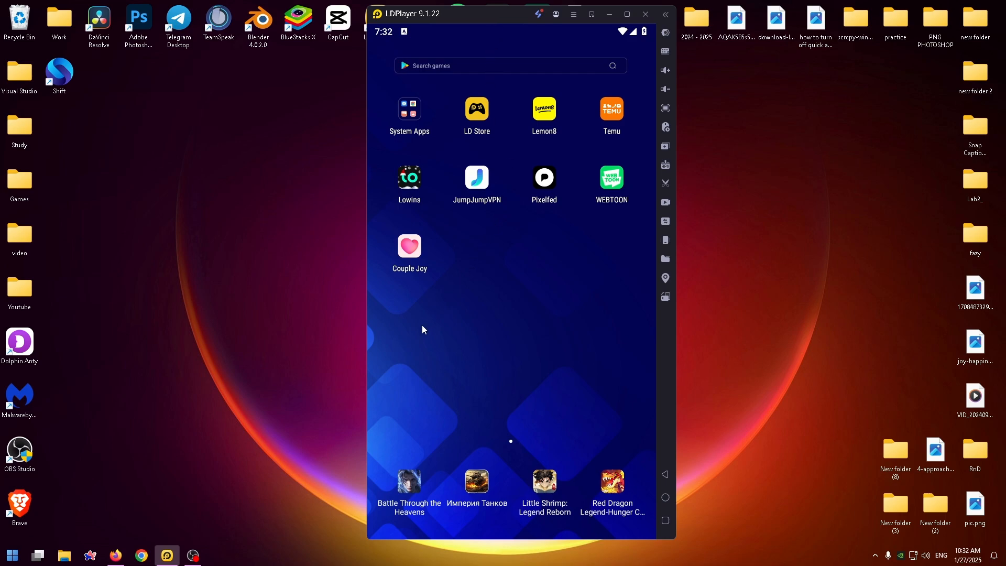
mouse_move(420, 335)
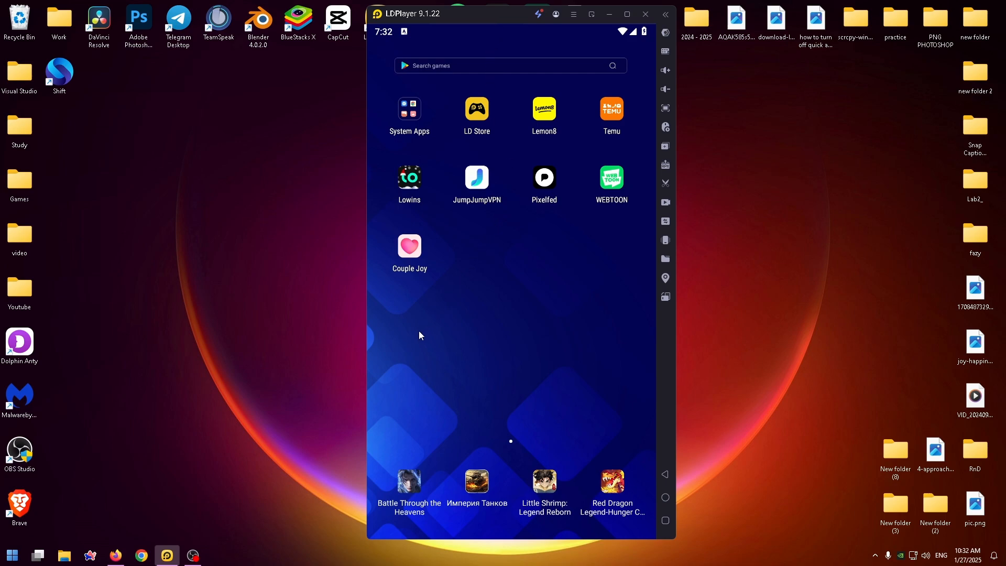
mouse_move(484, 89)
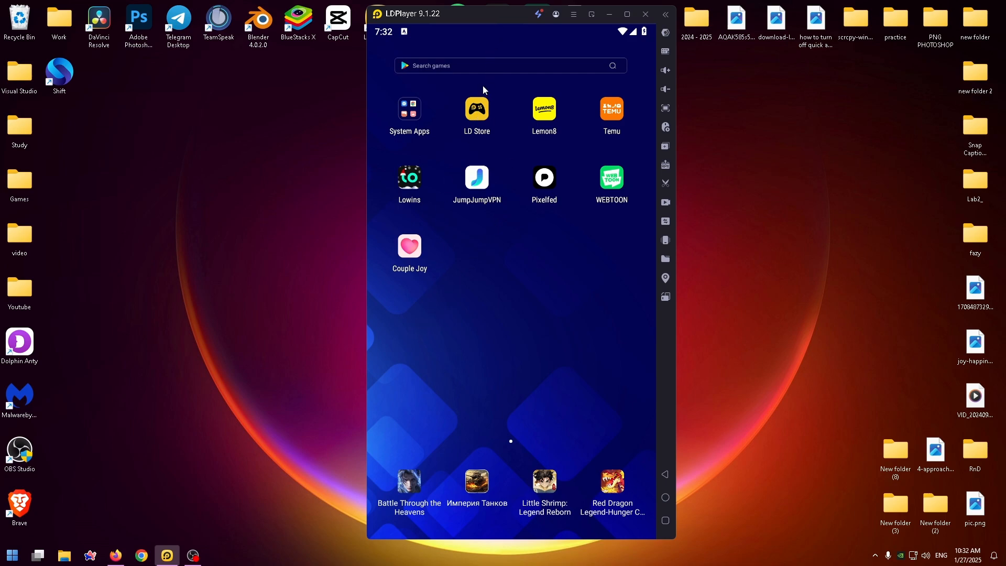
mouse_move(414, 109)
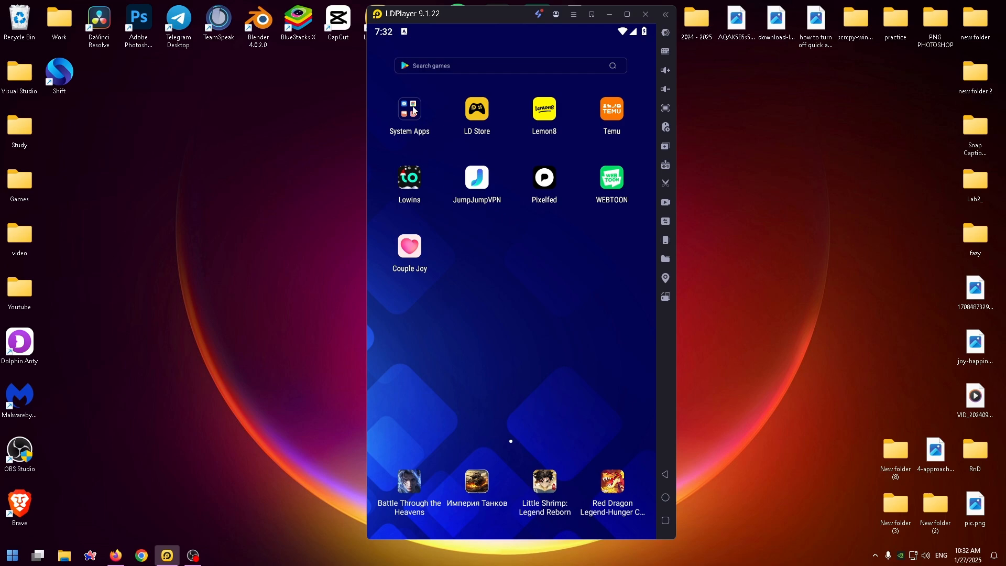
Launch Play Store from the emulator's System Apps folder.
left_click(409, 109)
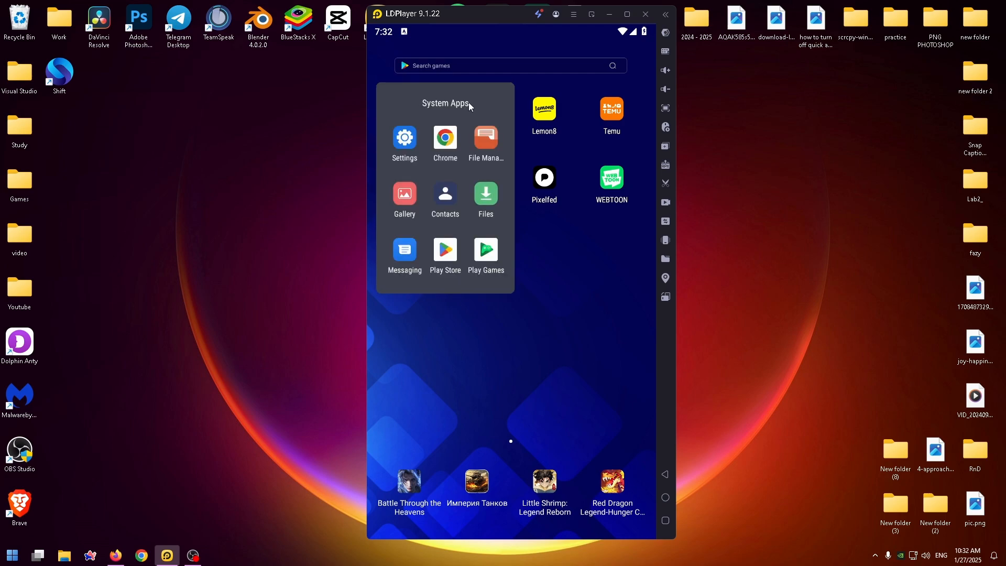
mouse_move(469, 187)
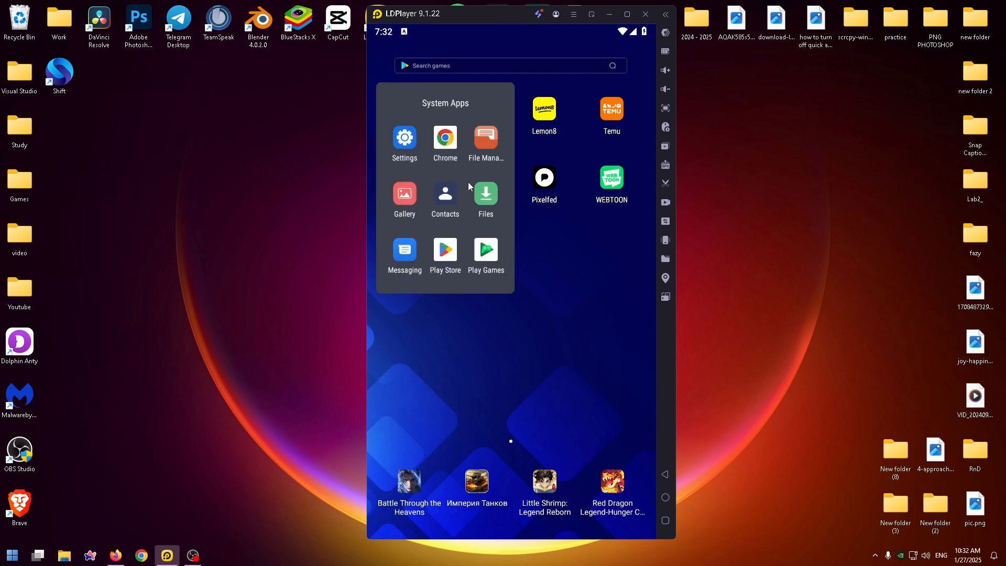
left_click(445, 249)
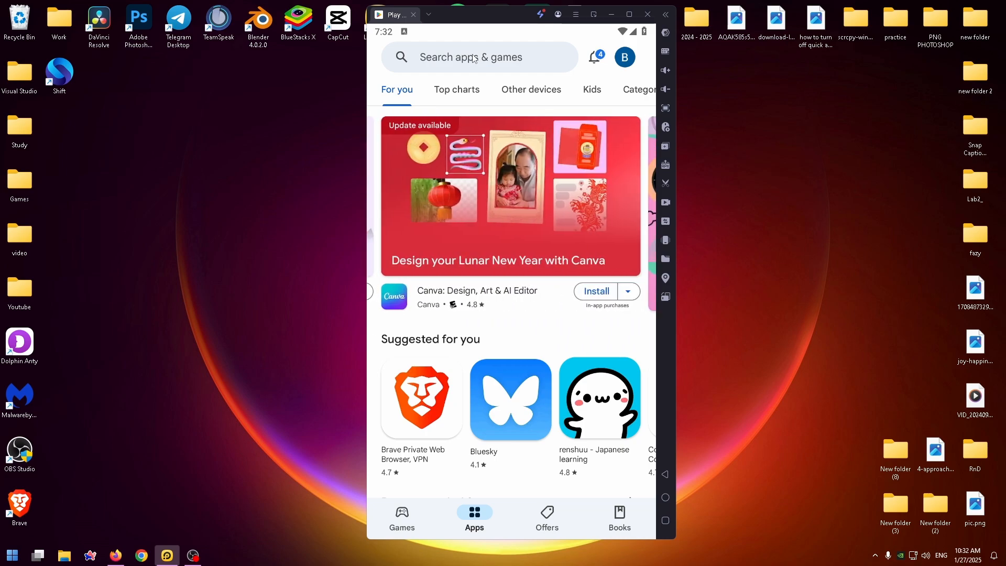
Search the Play Store for 'za' and pick the 'zangi' suggestion.
left_click(478, 57)
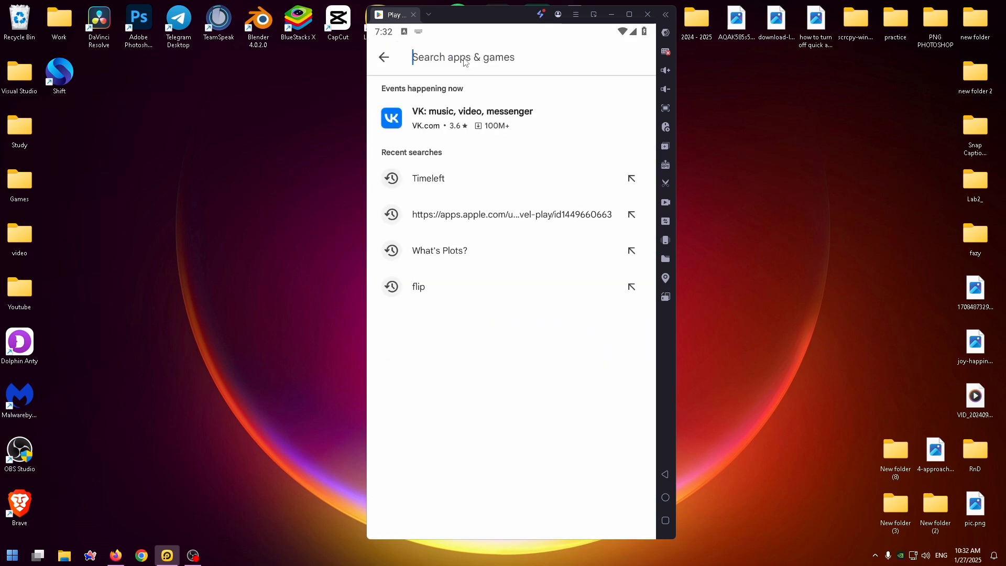
type("za")
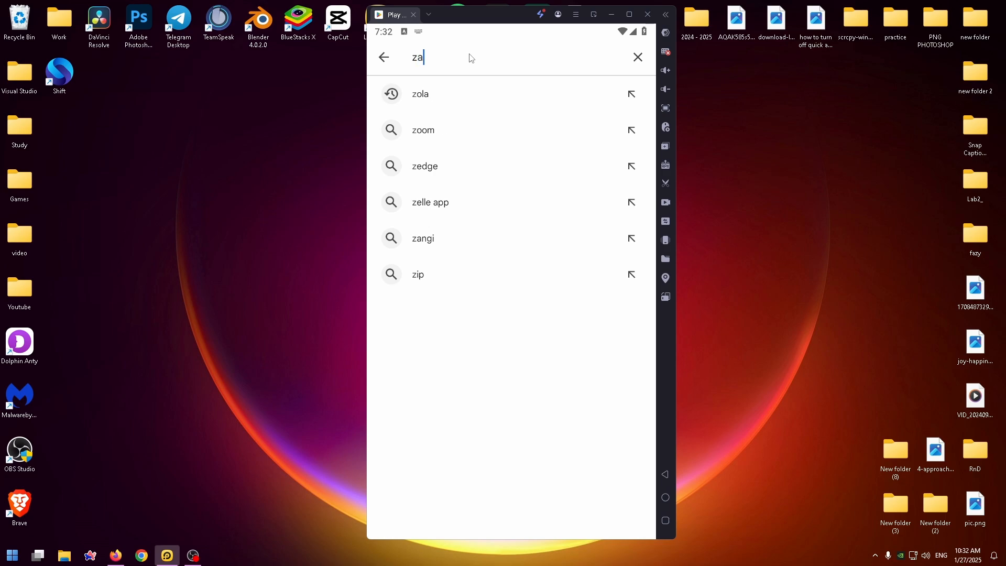
left_click(423, 238)
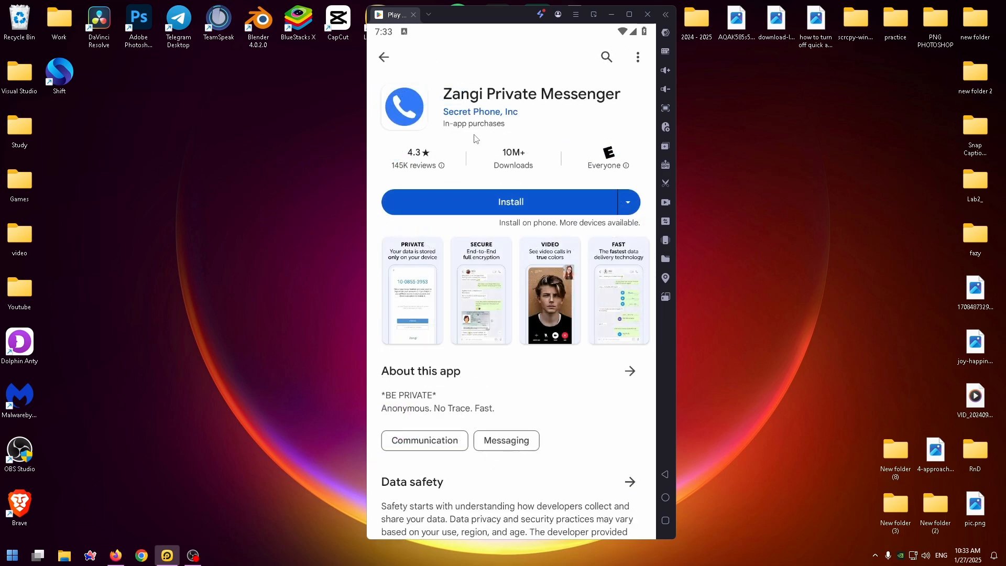
Install Zangi Private Messenger, then open it when installation completes.
left_click(510, 202)
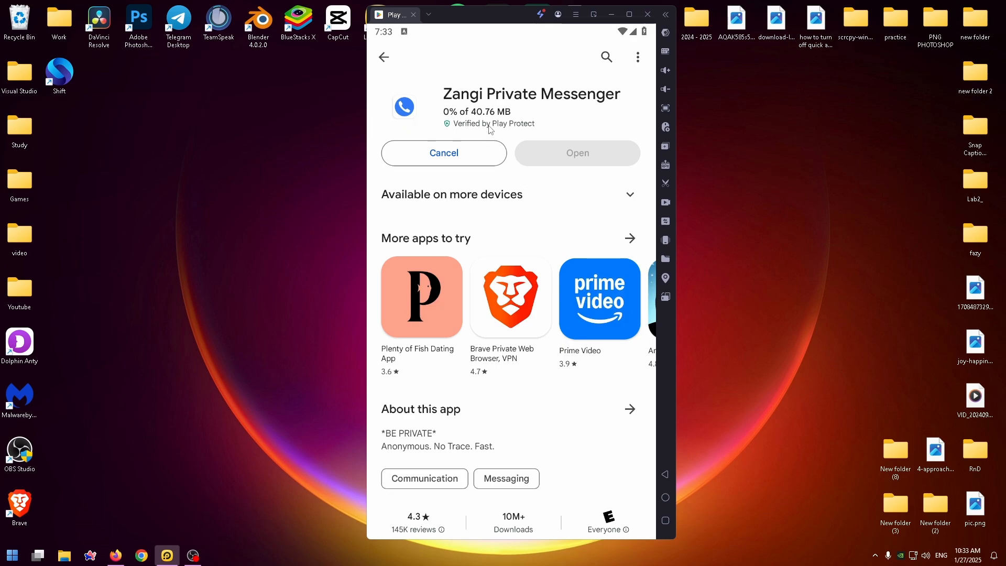
mouse_move(437, 427)
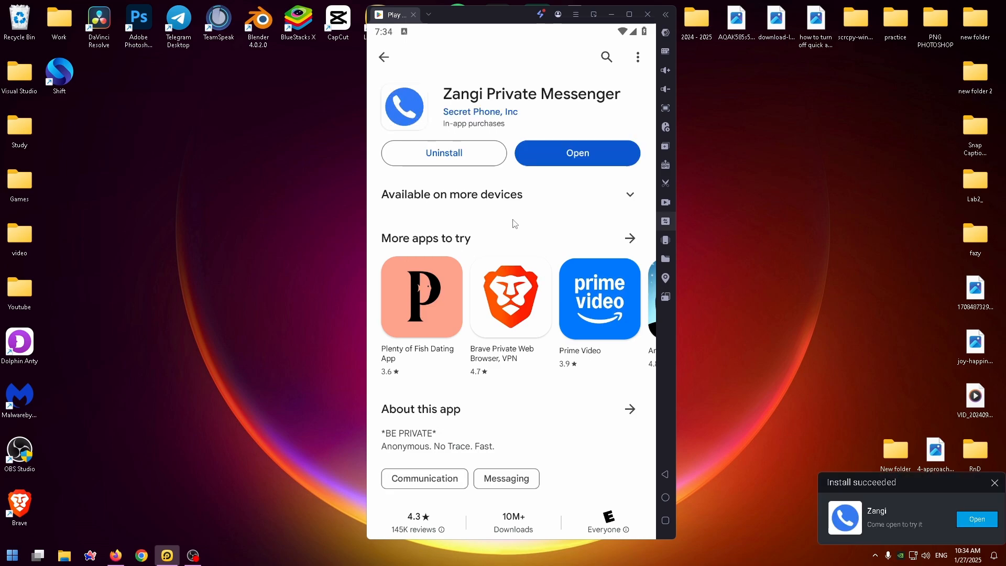
left_click(576, 153)
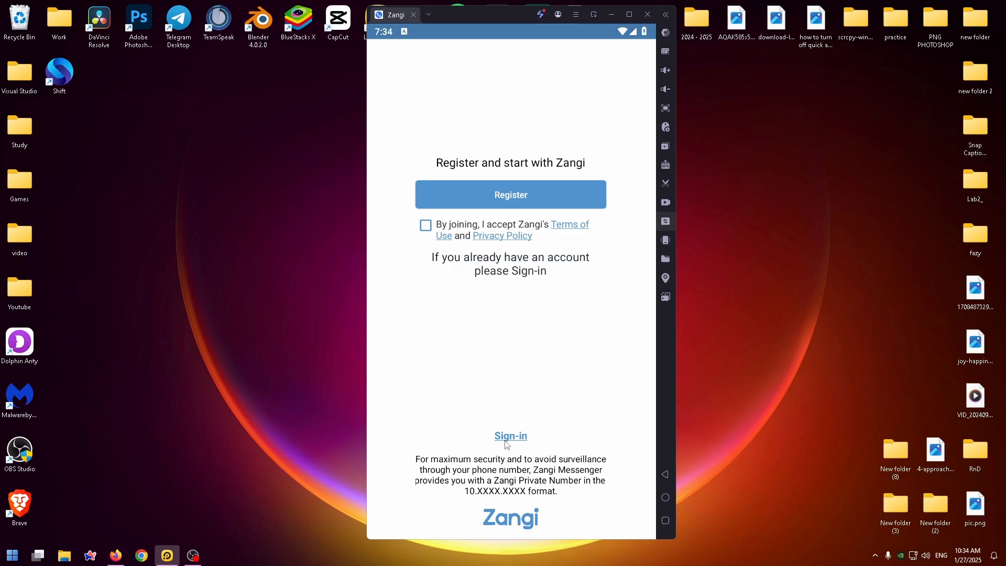
mouse_move(518, 441)
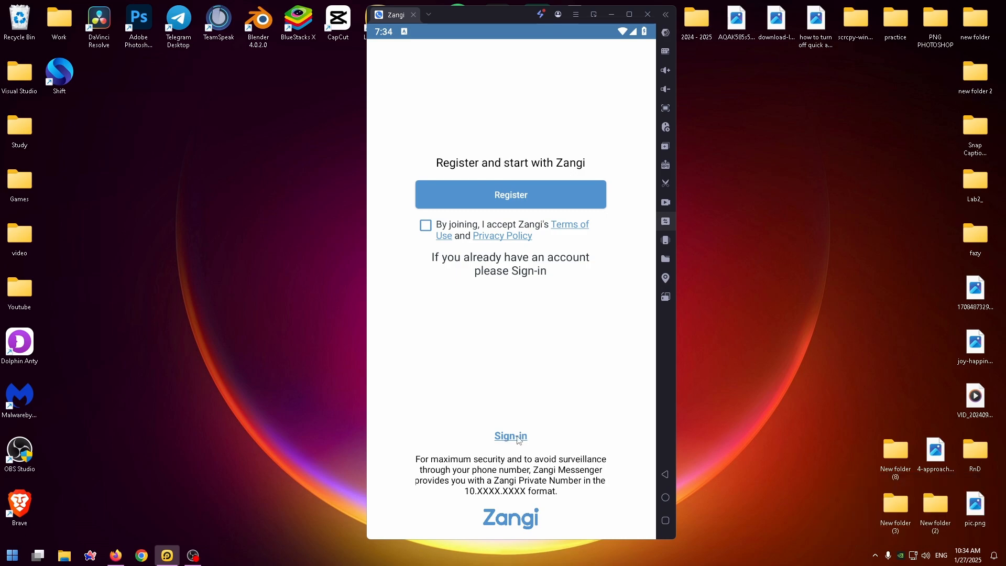
mouse_move(504, 218)
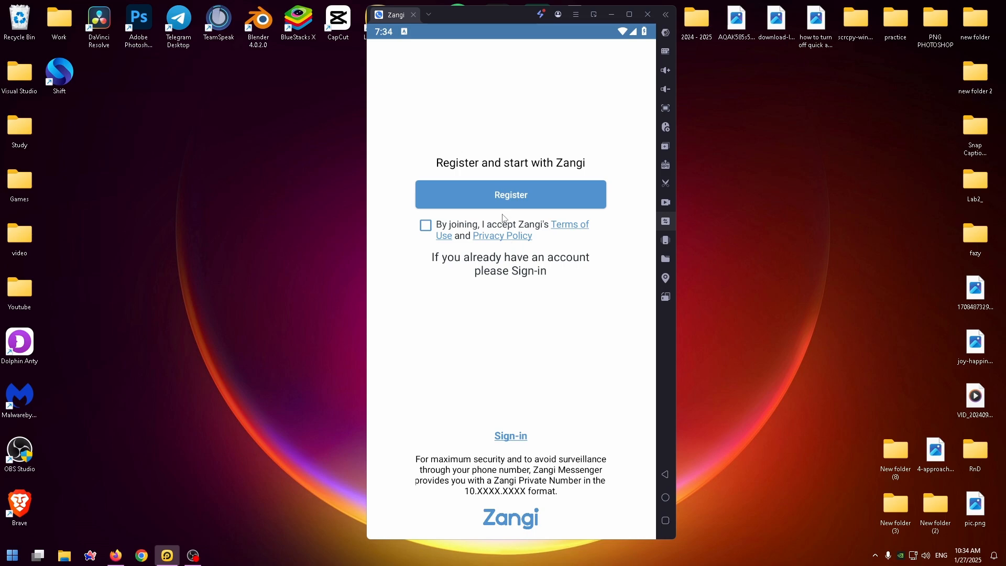
Accept Zangi's Terms of Use and Privacy Policy, then tap Register.
left_click(510, 195)
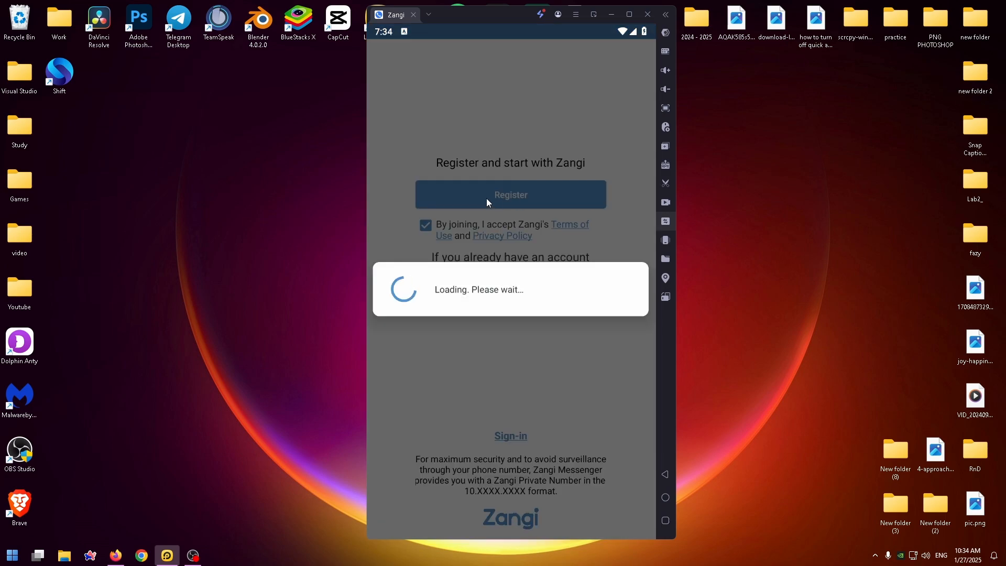
left_click(510, 195)
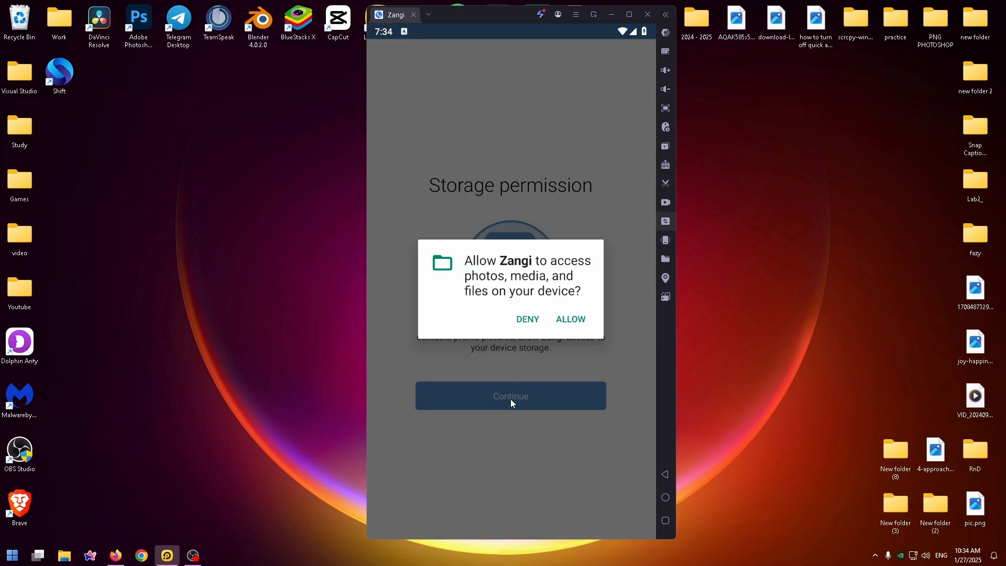
mouse_move(562, 321)
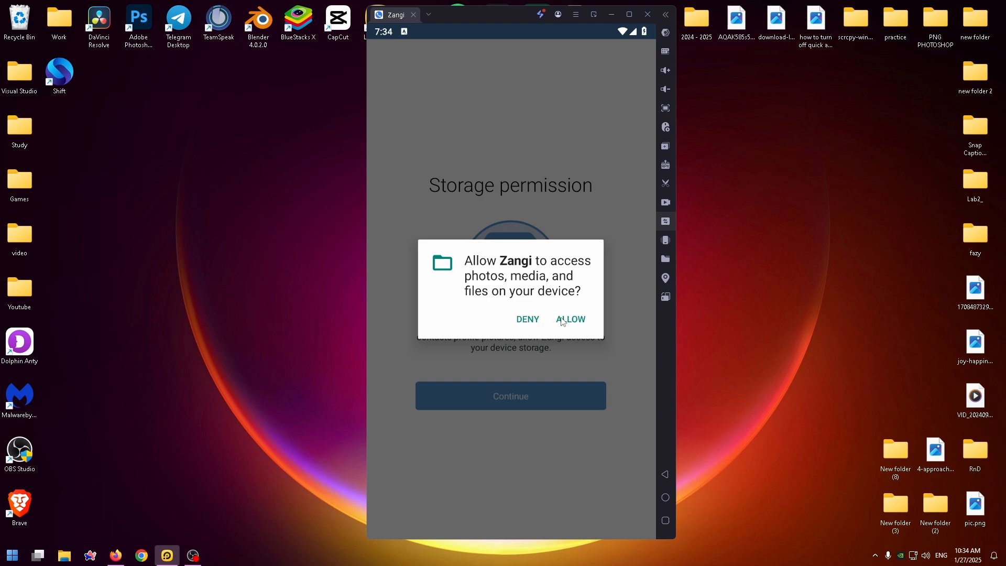